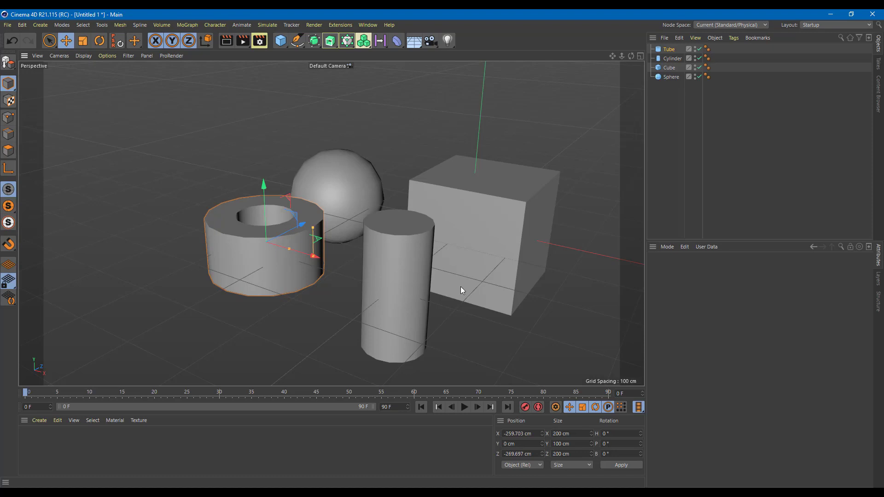
mouse_move(604, 197)
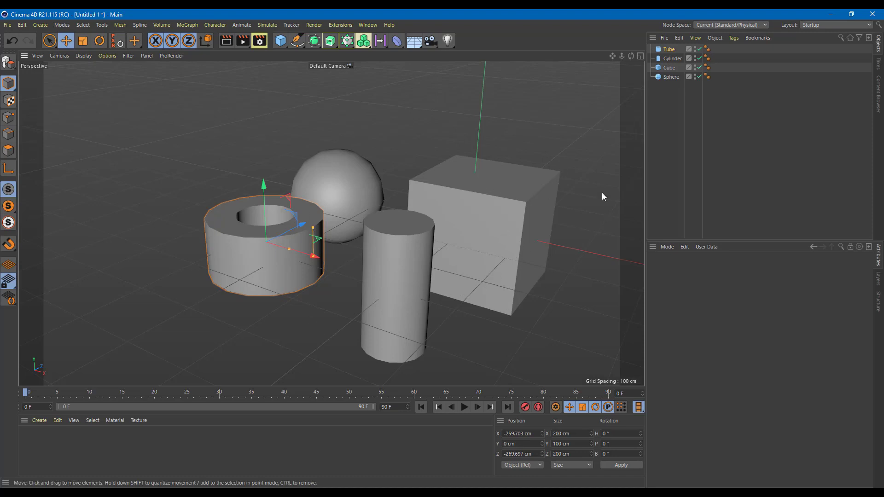
mouse_move(545, 241)
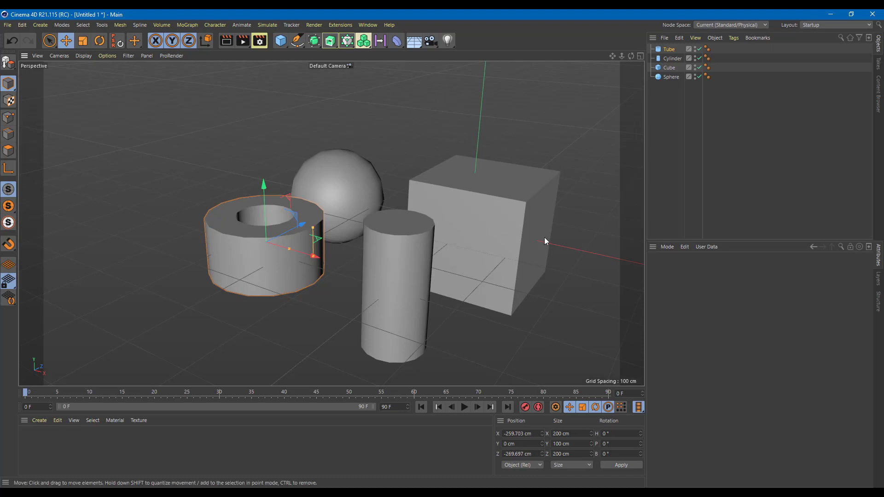
mouse_move(550, 242)
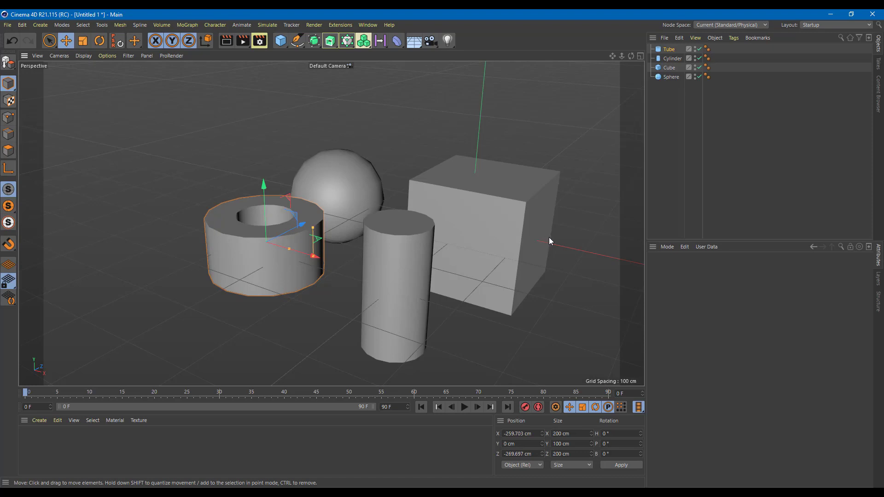
mouse_move(158, 457)
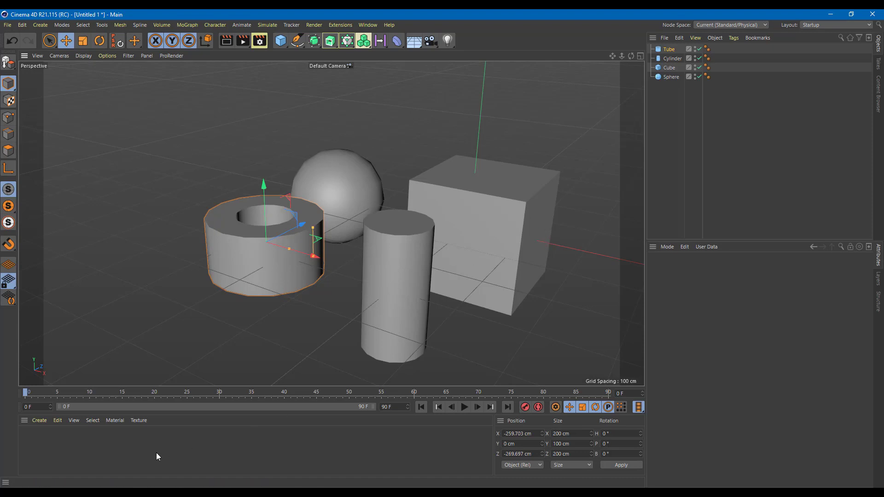
Open the Material Manager's Create menu to add a new default material
left_click(40, 420)
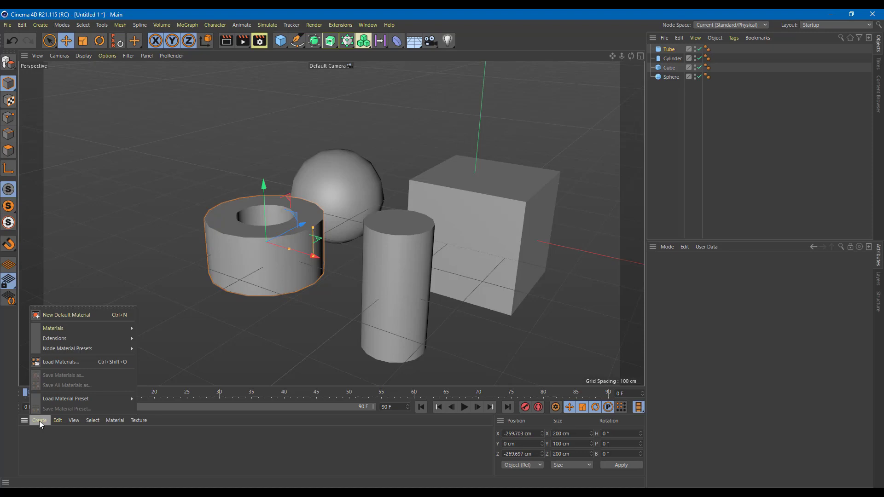
mouse_move(68, 314)
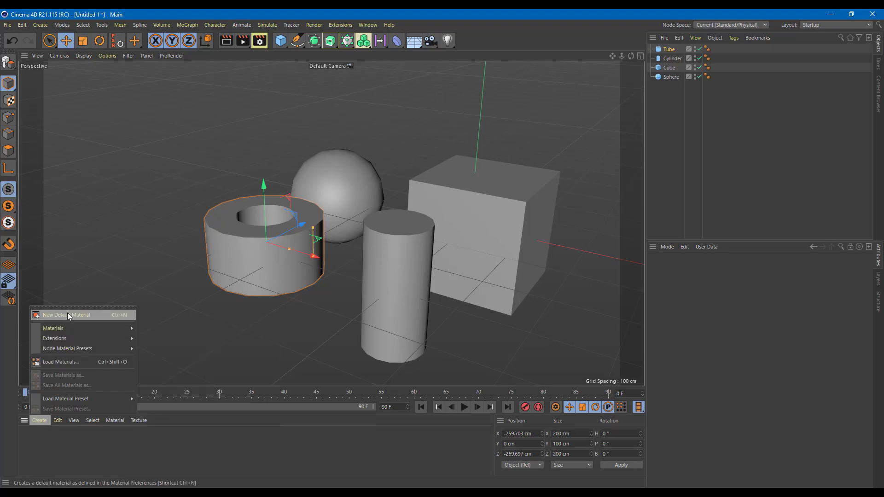
mouse_move(121, 406)
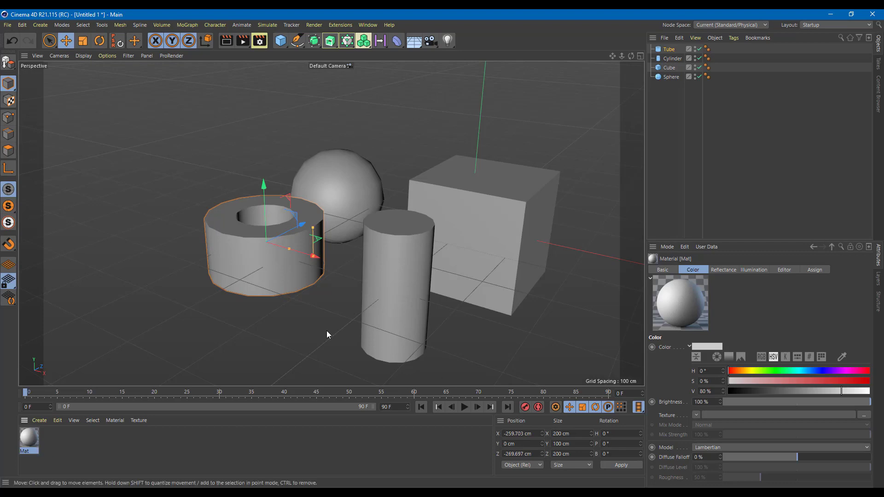
mouse_move(27, 440)
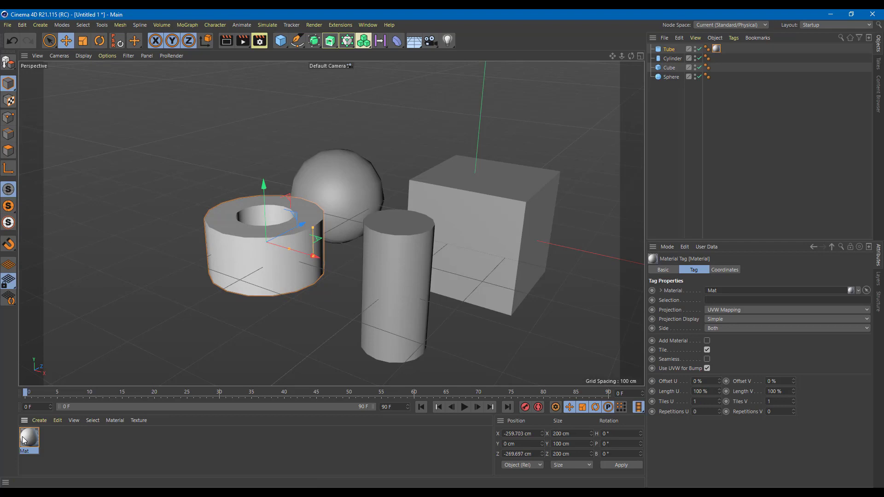
Assign the Mat material to the objects, including the cylinder and cube
left_click(669, 68)
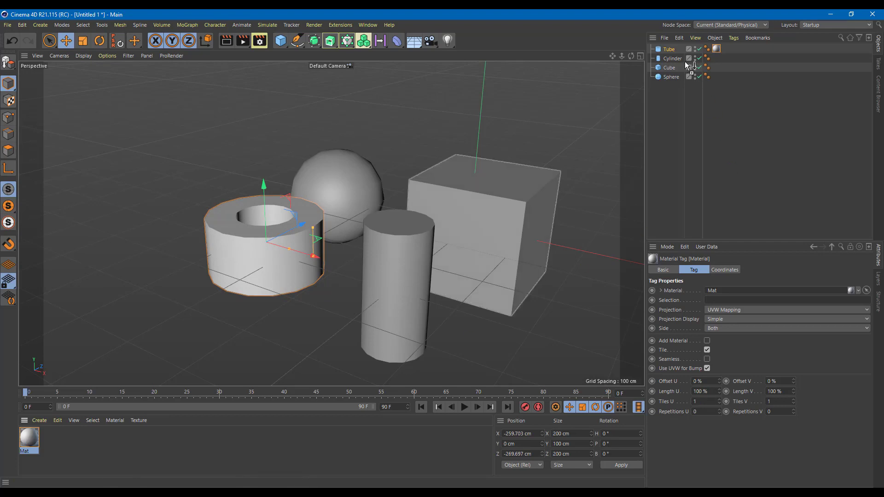
left_click(717, 58)
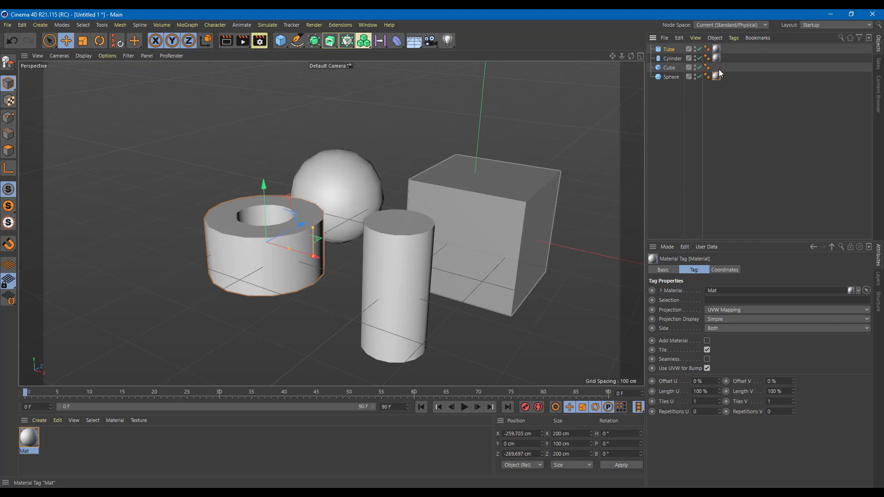
left_click(717, 68)
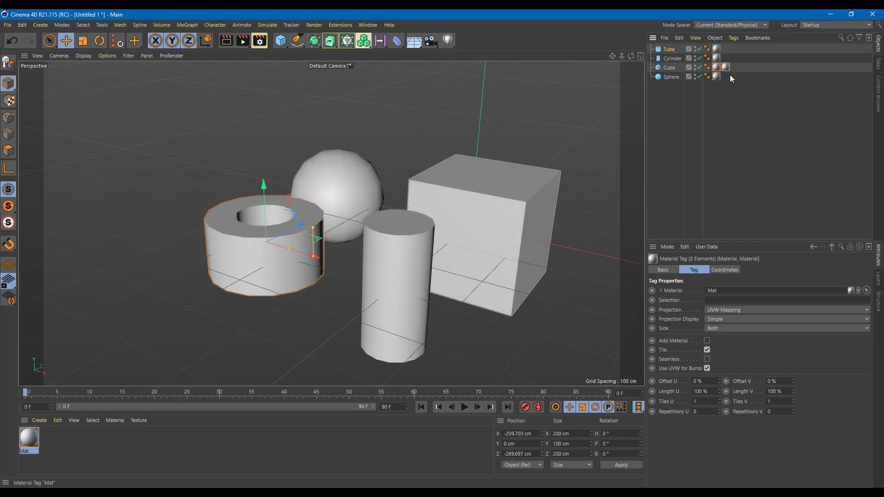
left_click(717, 67)
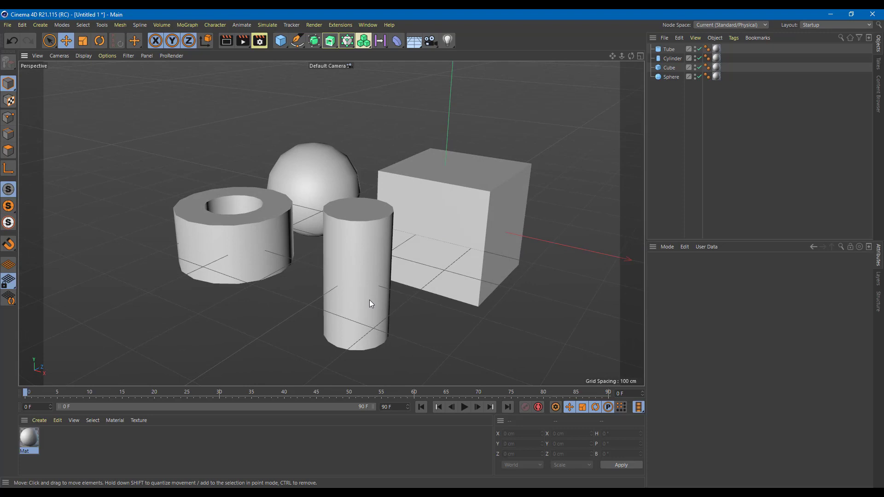
mouse_move(483, 229)
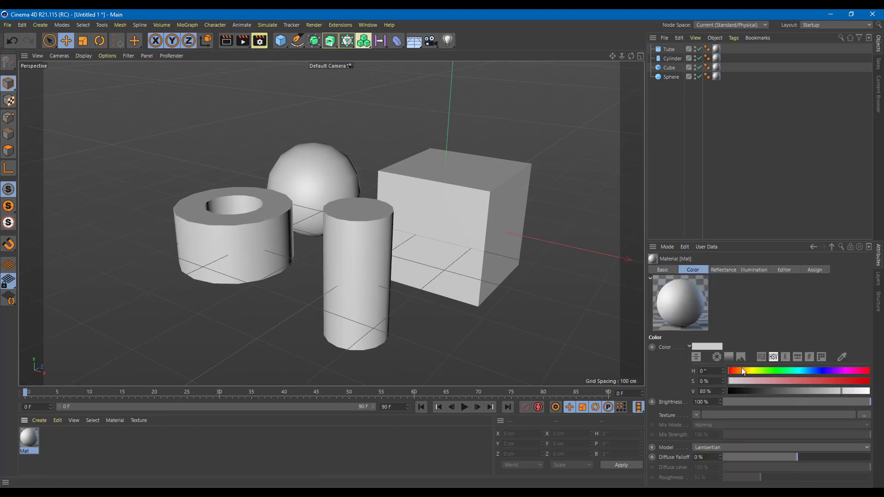
Load Mat in the Attributes Manager and view its Basic and Color tabs
left_click(662, 269)
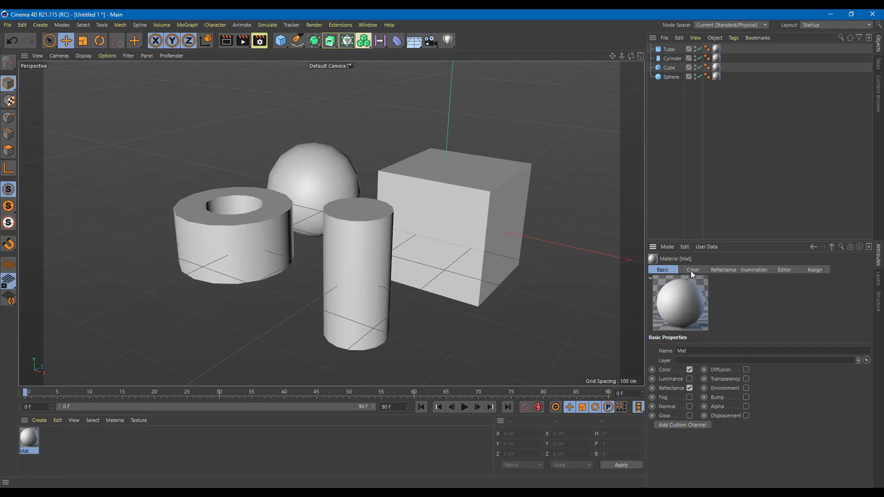
left_click(693, 270)
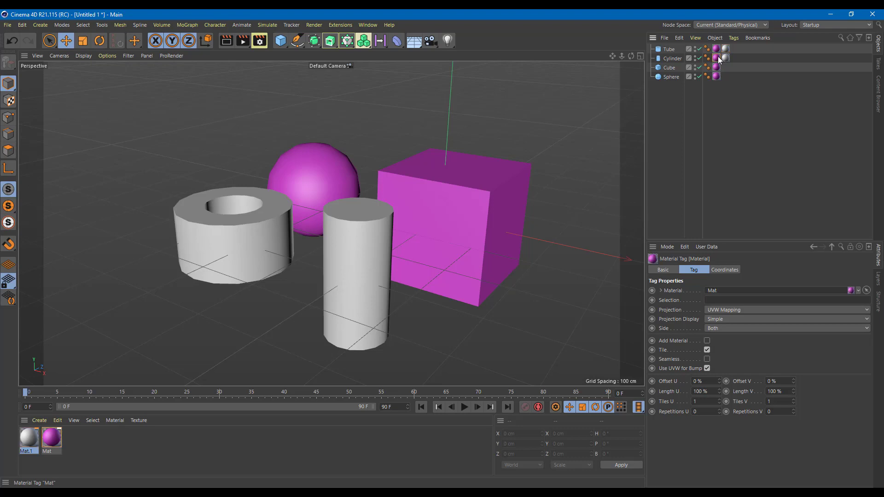
Remove the old Mat tags from the tube and cylinder so Mat.1 replaces them
left_click(724, 58)
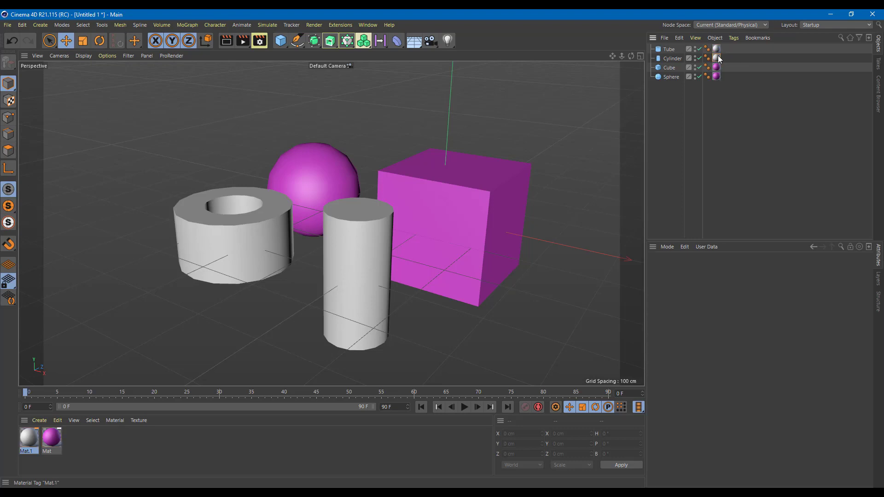
left_click(716, 58)
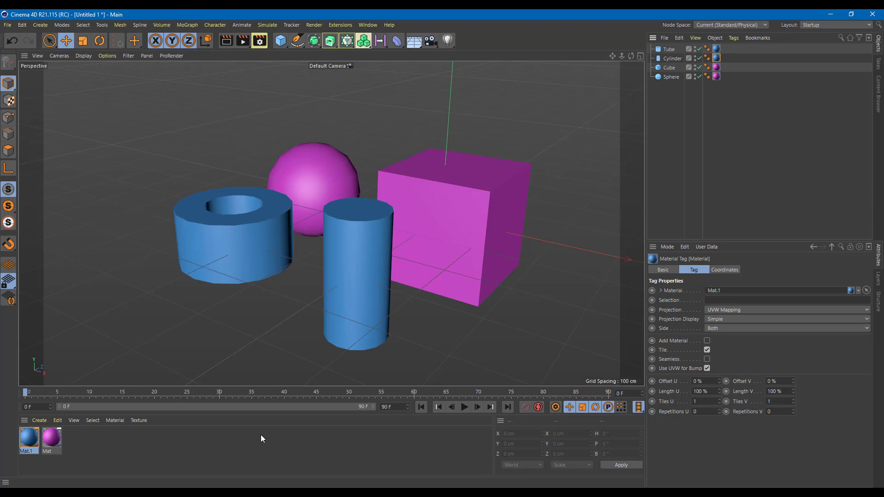
Browse Mat.1's Basic, Color, Illumination, Editor and Assign tabs, ending on Basic
left_click(29, 440)
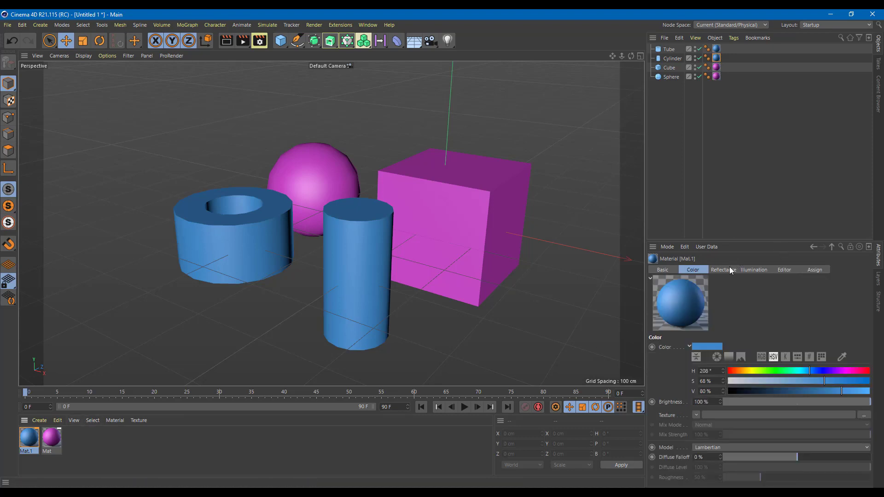
left_click(663, 269)
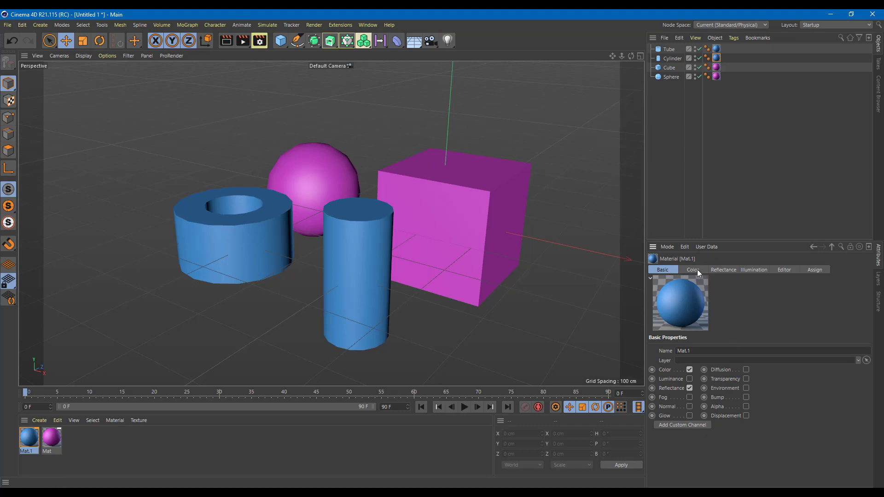
left_click(693, 270)
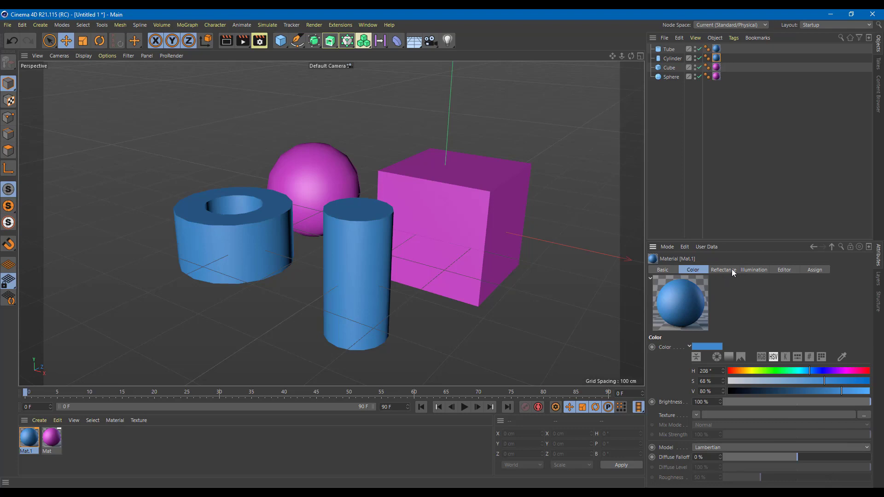
left_click(754, 269)
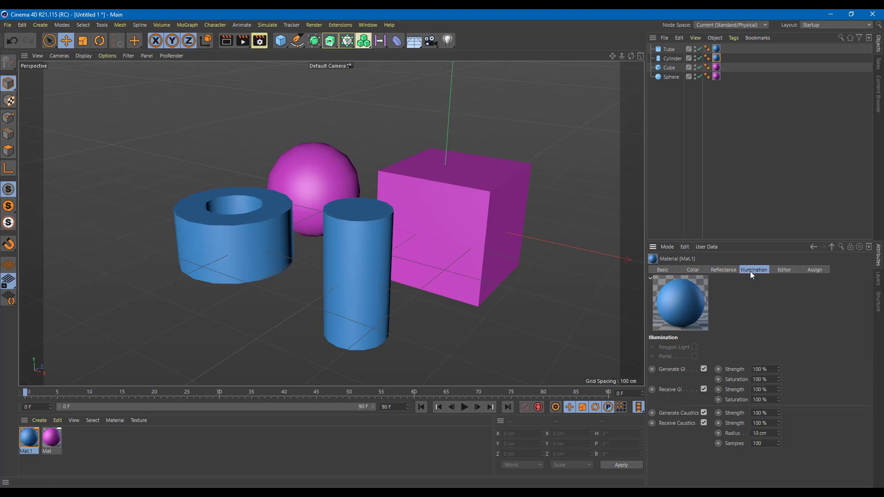
mouse_move(792, 278)
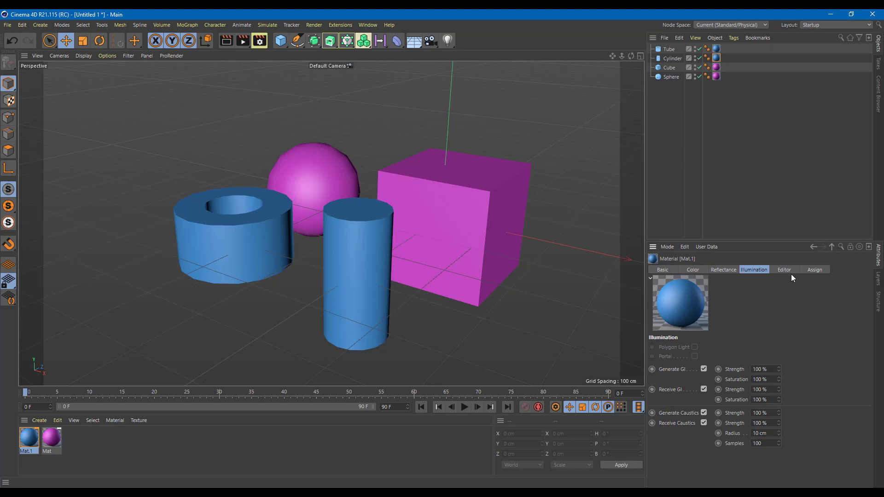
mouse_move(771, 359)
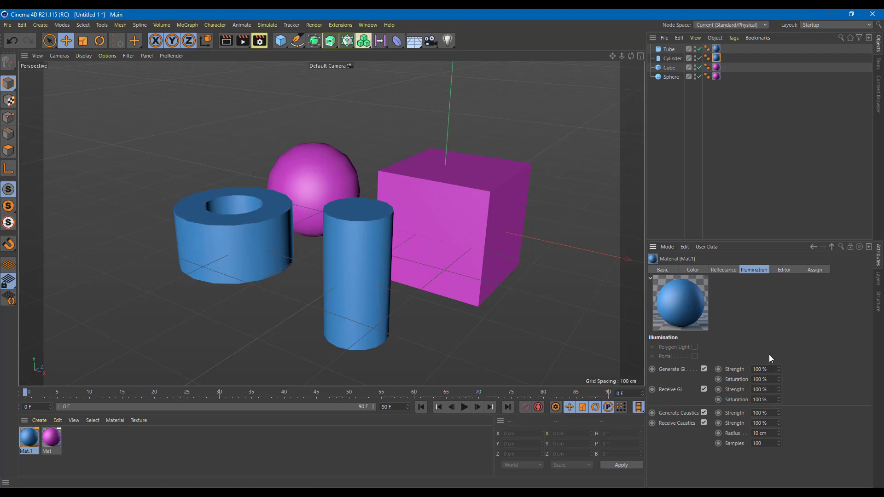
left_click(784, 269)
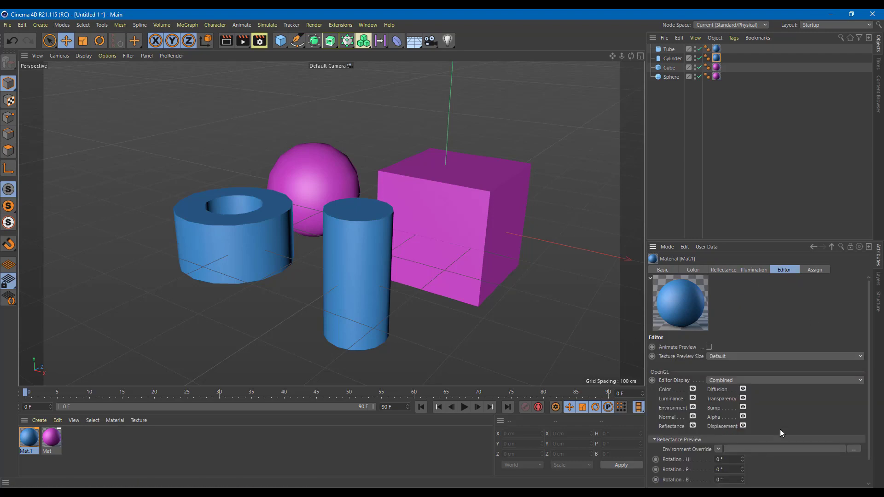
left_click(815, 269)
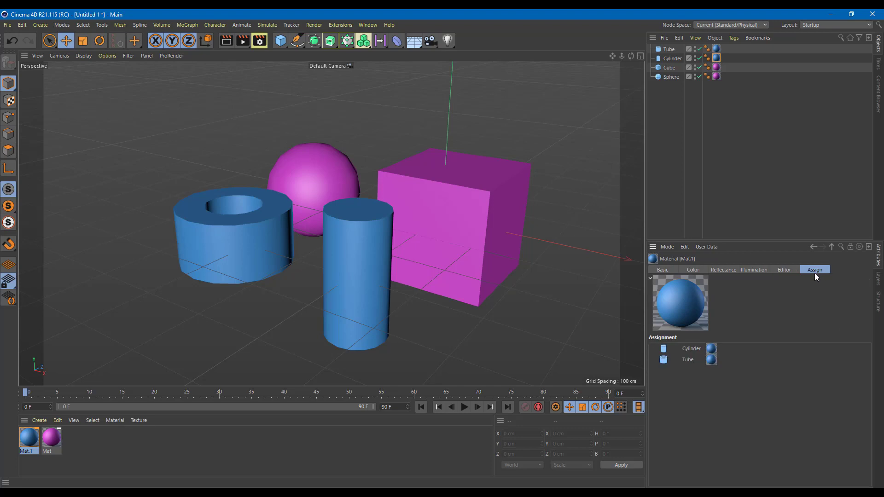
mouse_move(708, 359)
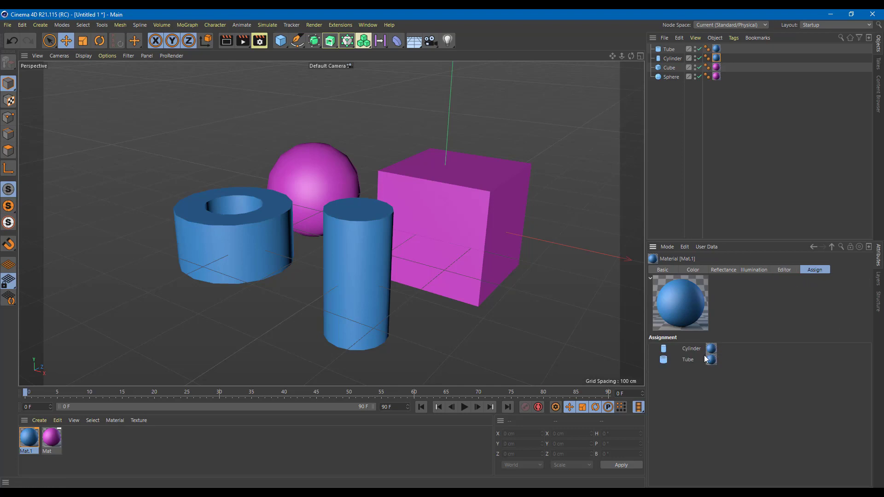
mouse_move(707, 322)
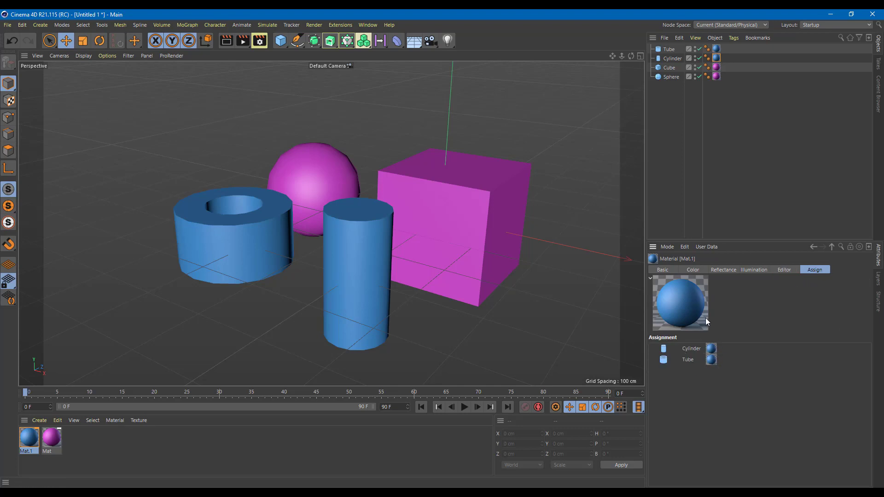
left_click(663, 269)
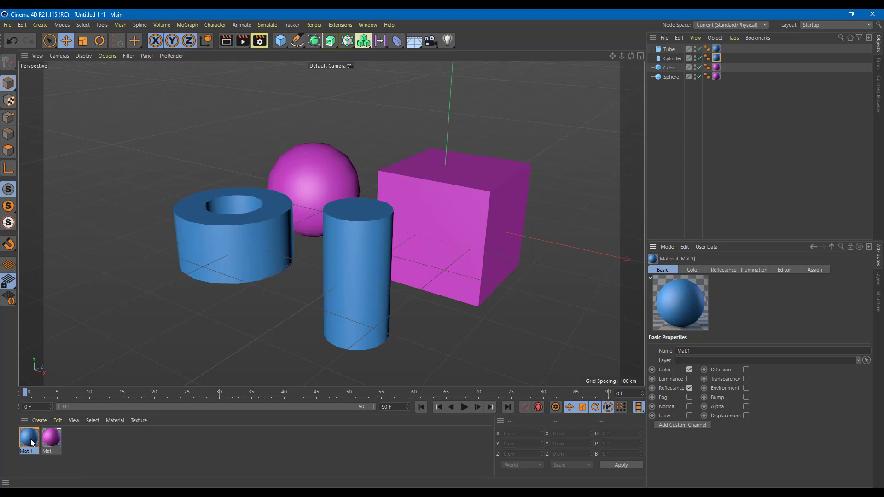
Open Mat.1 in the full Material Editor and keep the Lambertian model
double_click(28, 439)
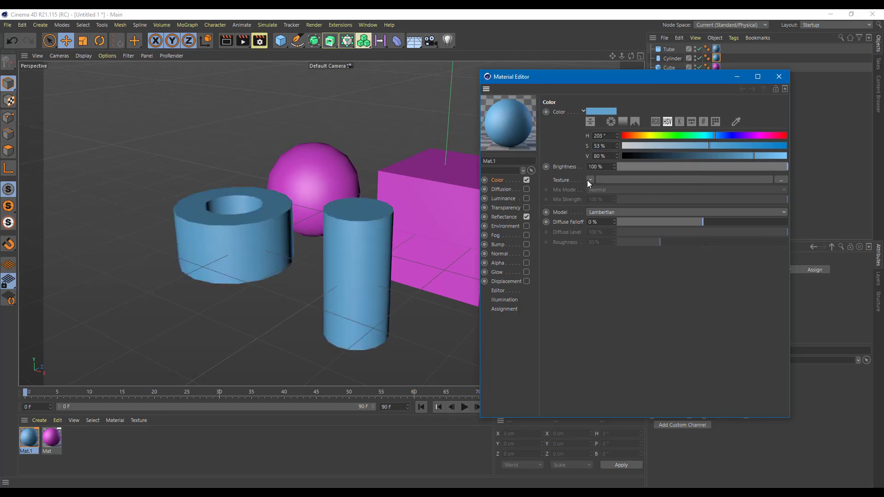
mouse_move(640, 213)
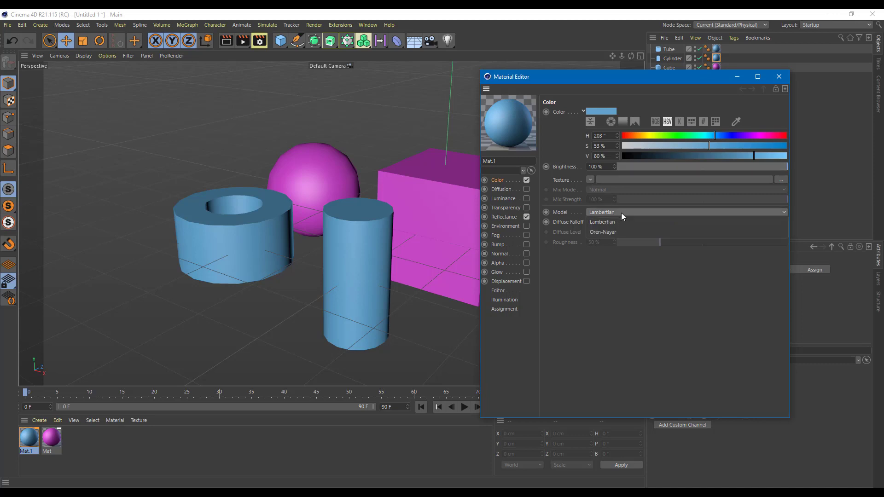
left_click(601, 212)
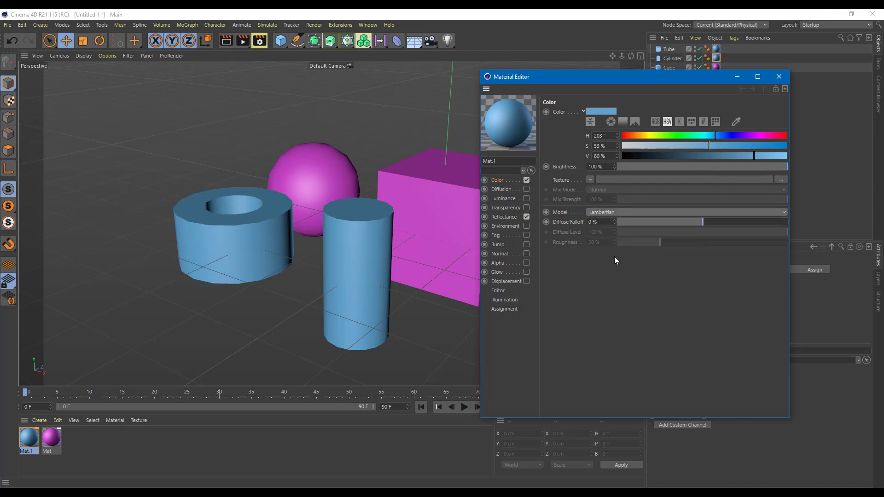
mouse_move(714, 244)
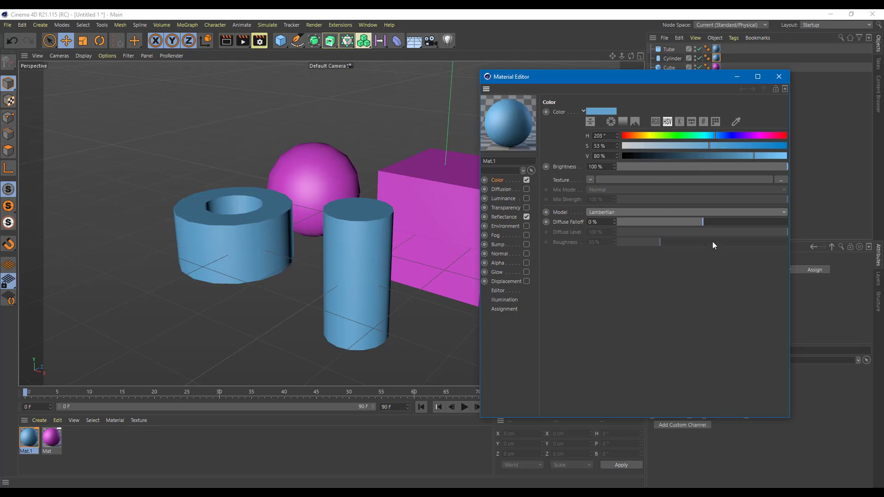
Enable Mat.1's Diffusion at 58% brightness, toggling Diffusion and Affect Reflection to compare
left_click(502, 189)
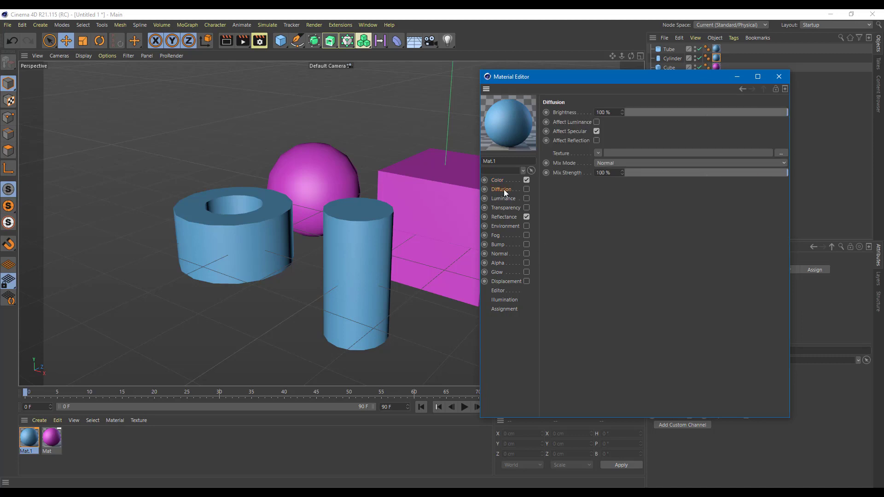
left_click(526, 189)
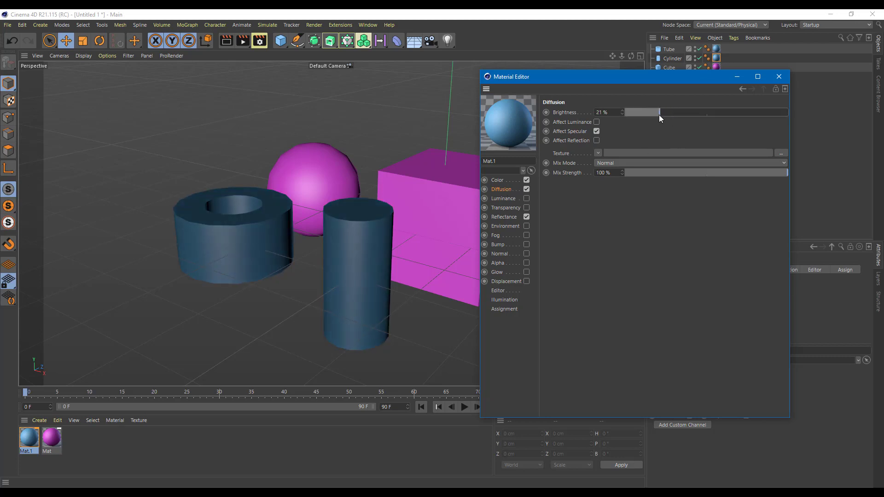
left_click_drag(638, 113, 710, 112)
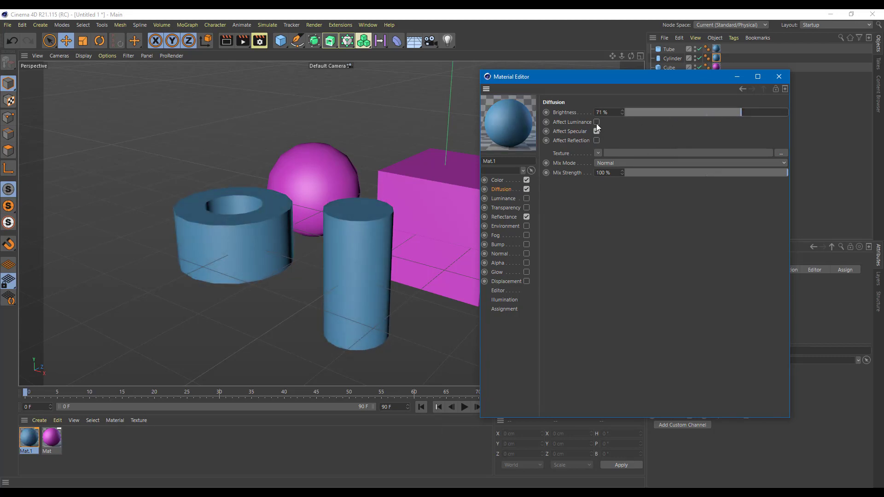
left_click(597, 131)
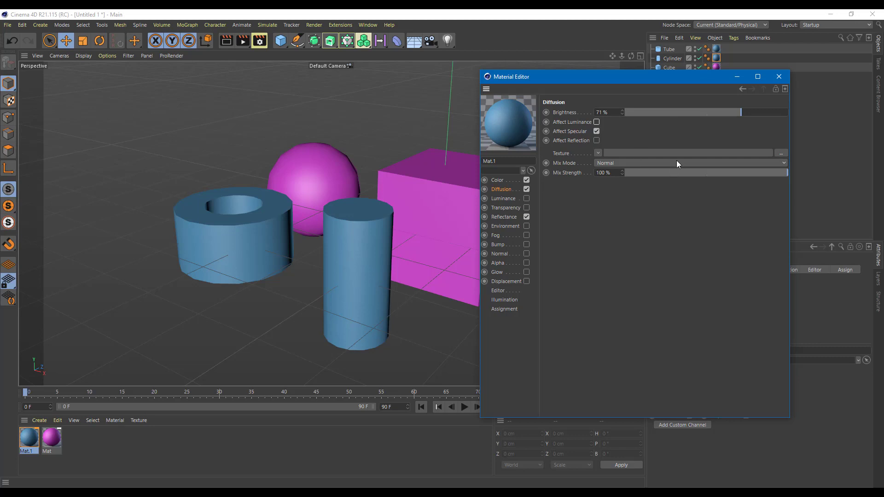
mouse_move(527, 194)
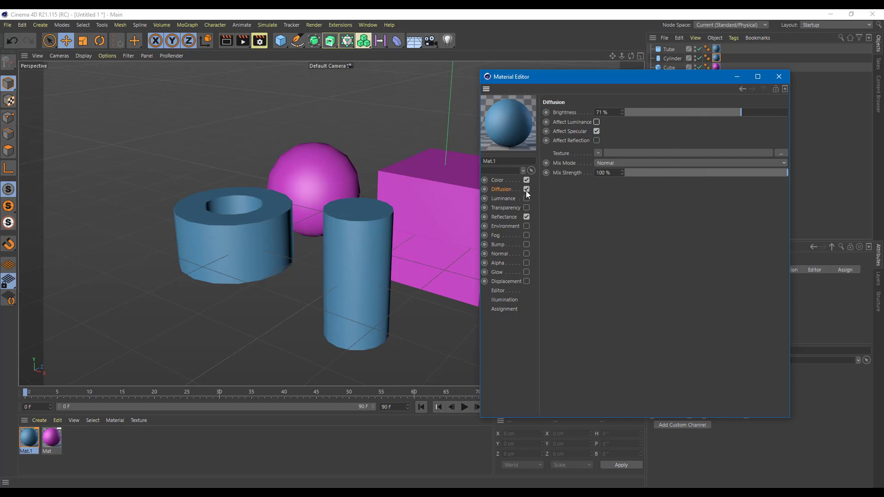
left_click(526, 189)
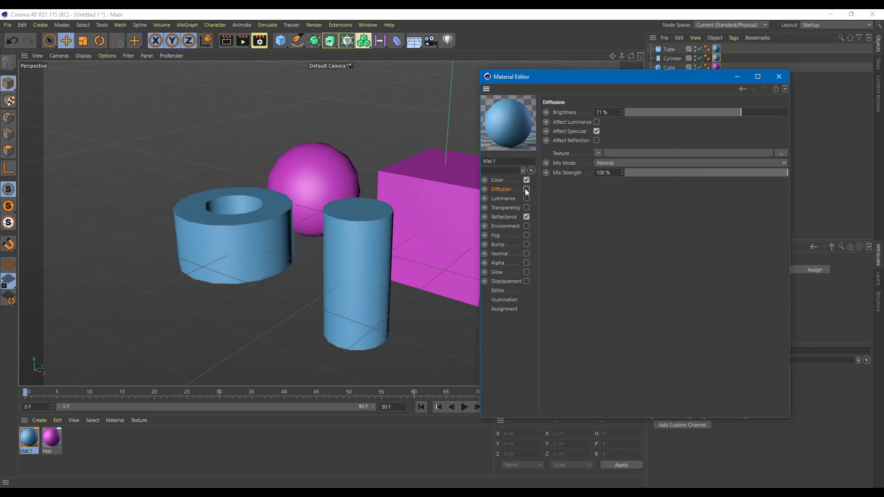
left_click(526, 189)
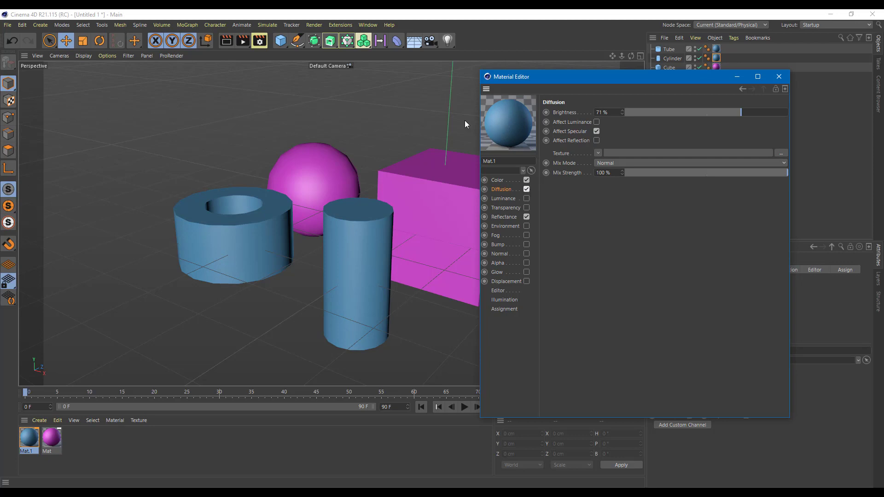
mouse_move(684, 116)
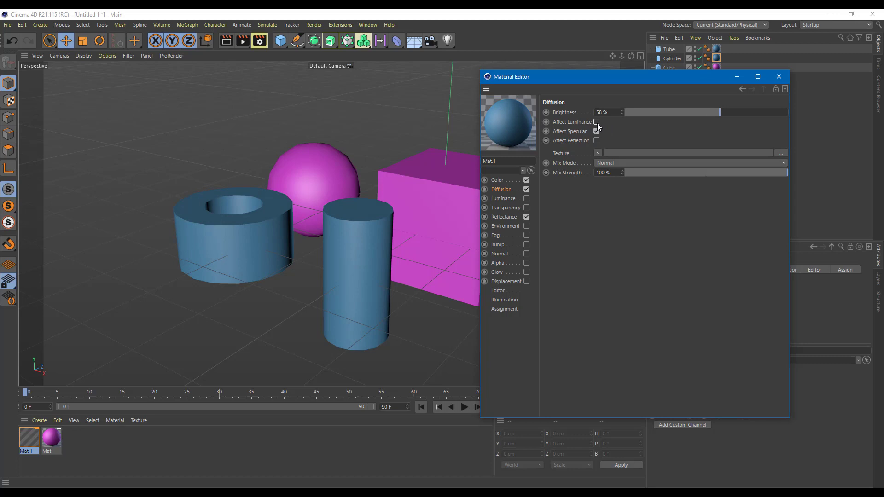
left_click(597, 141)
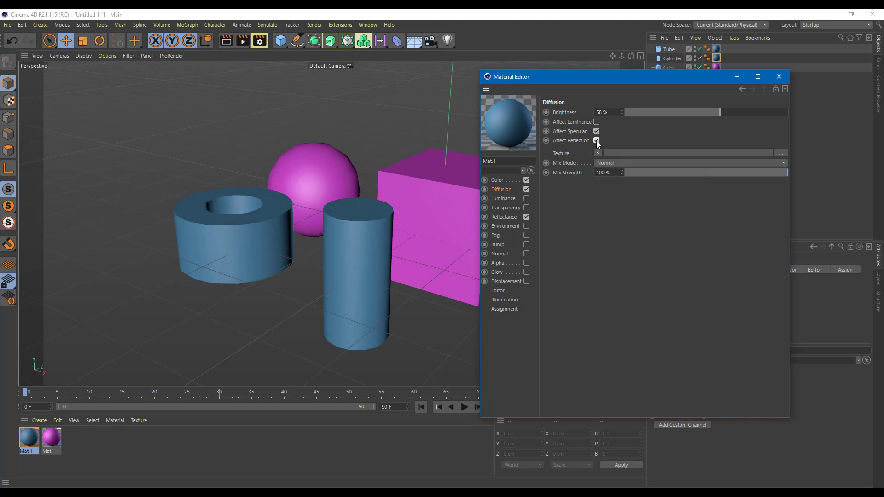
left_click(596, 140)
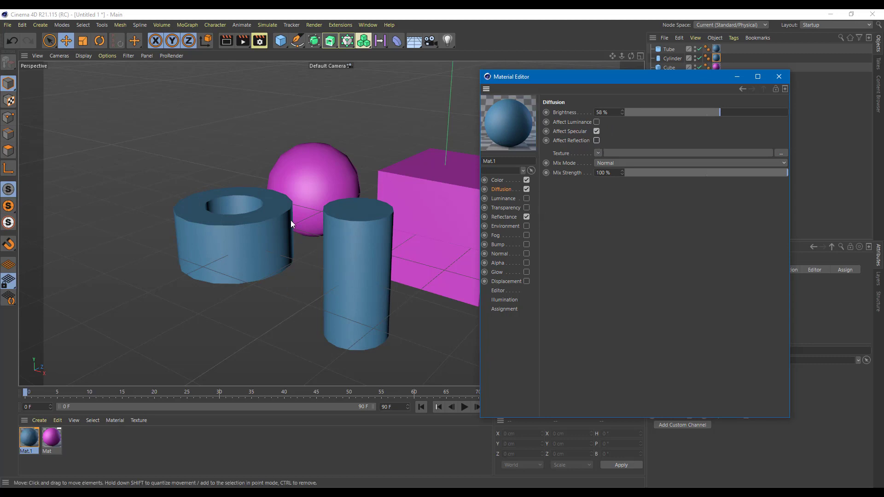
mouse_move(525, 200)
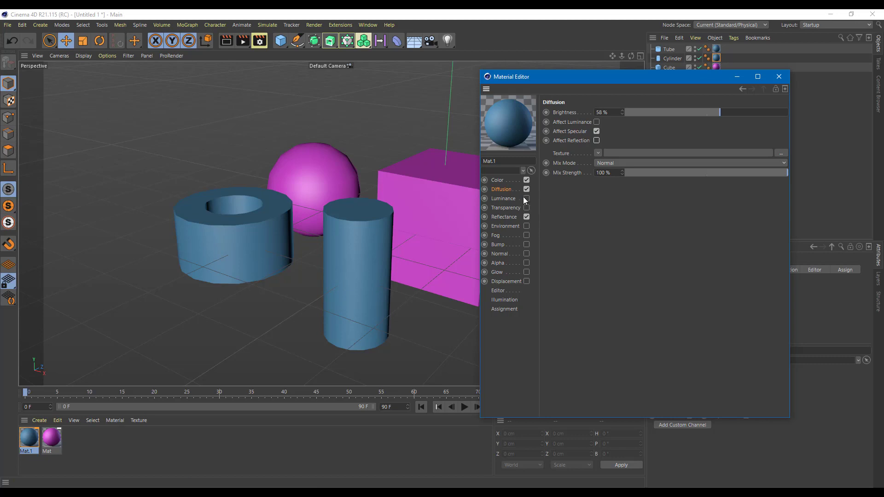
left_click(526, 189)
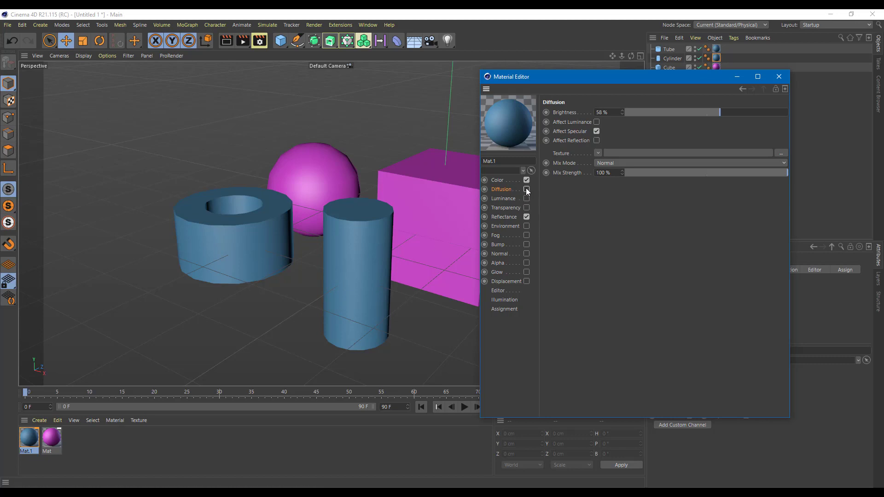
Turn Diffusion off and enable Luminance in violet-blue (H 253°, S 78%, V 100%)
left_click(526, 199)
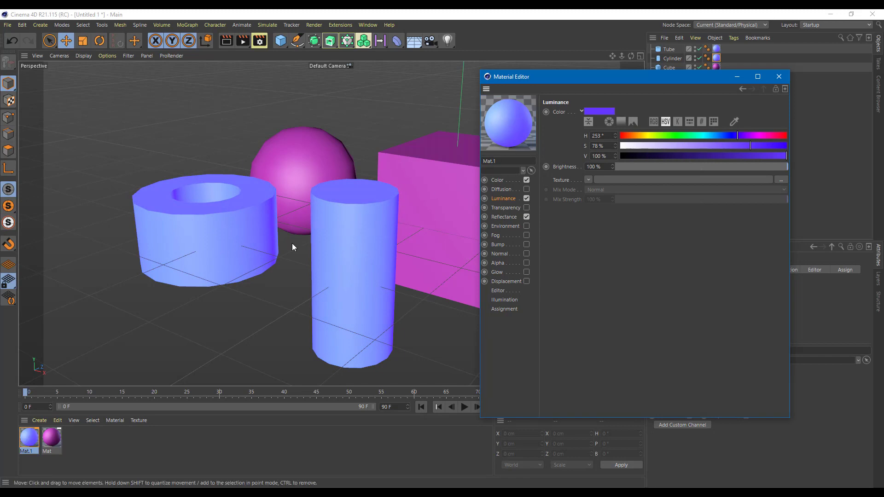
mouse_move(441, 233)
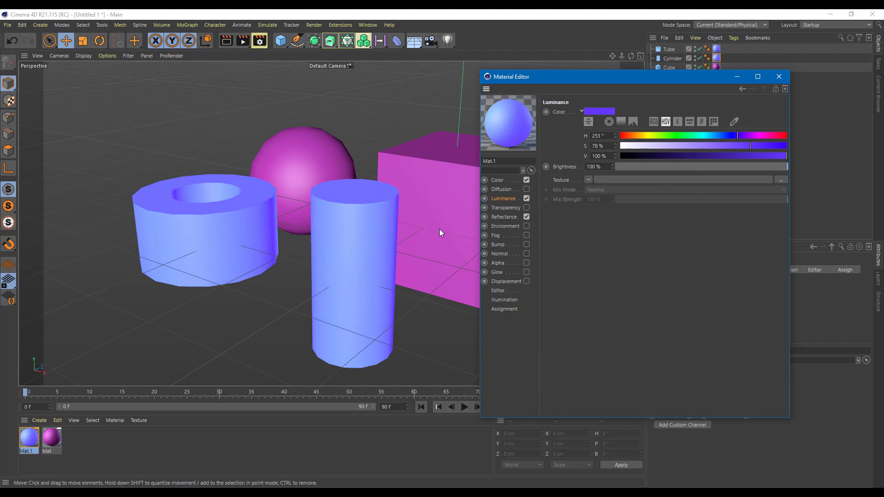
mouse_move(355, 223)
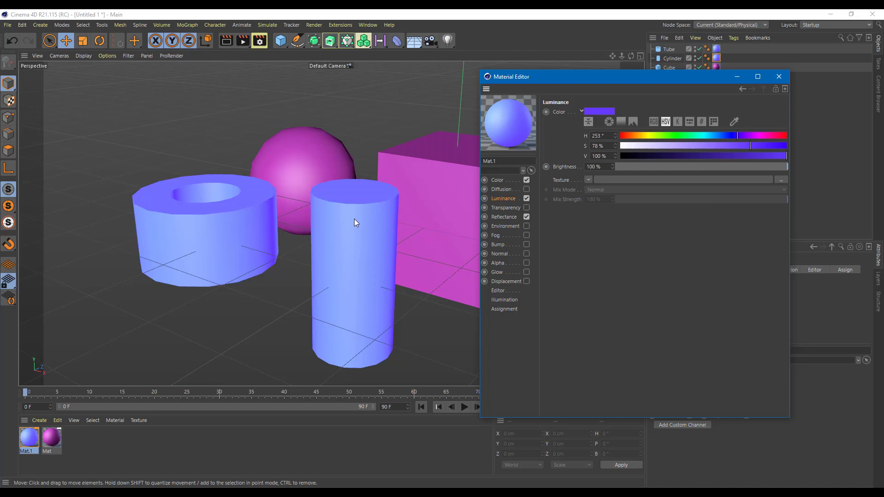
left_click(526, 198)
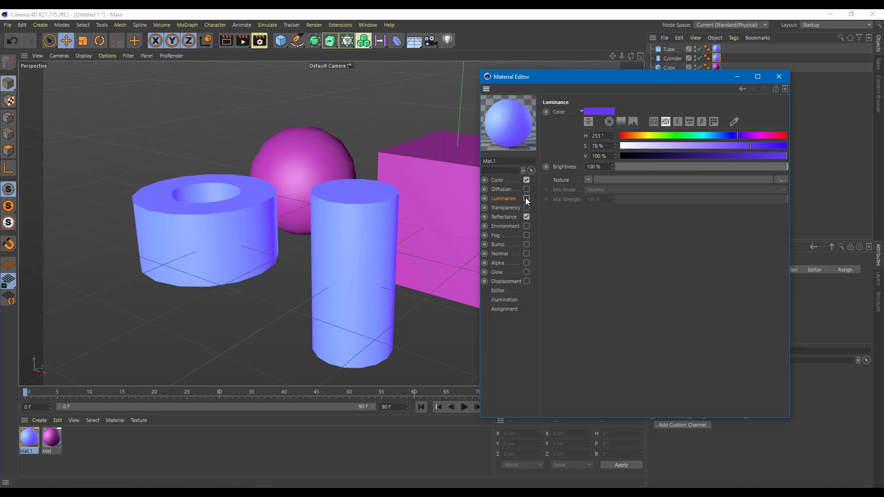
Turn off Luminance and view the Reflectance channel's Default Specular layer
left_click(526, 208)
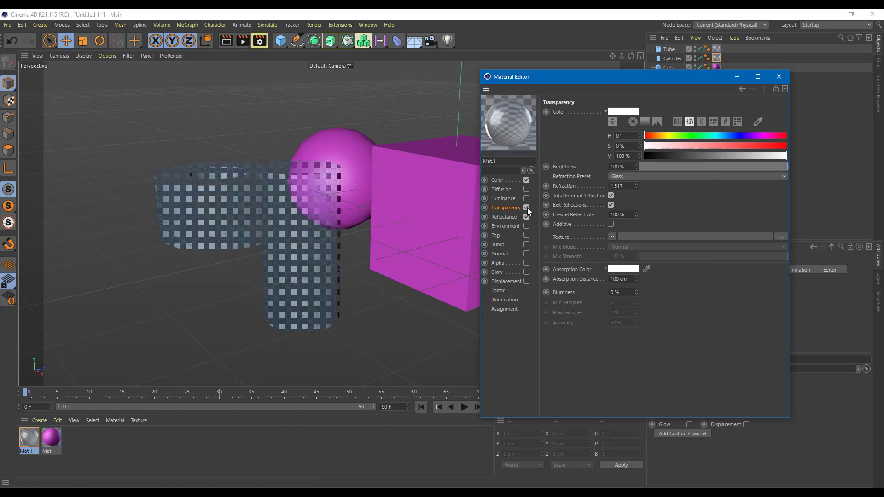
left_click(504, 217)
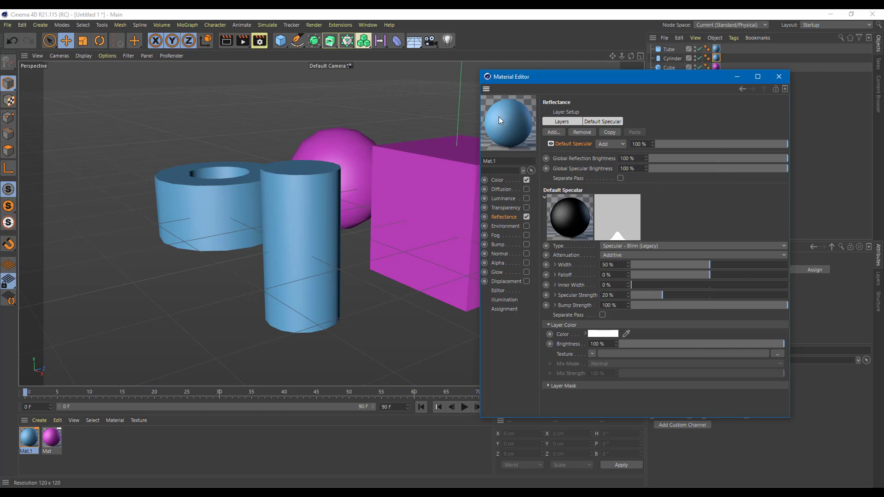
mouse_move(499, 120)
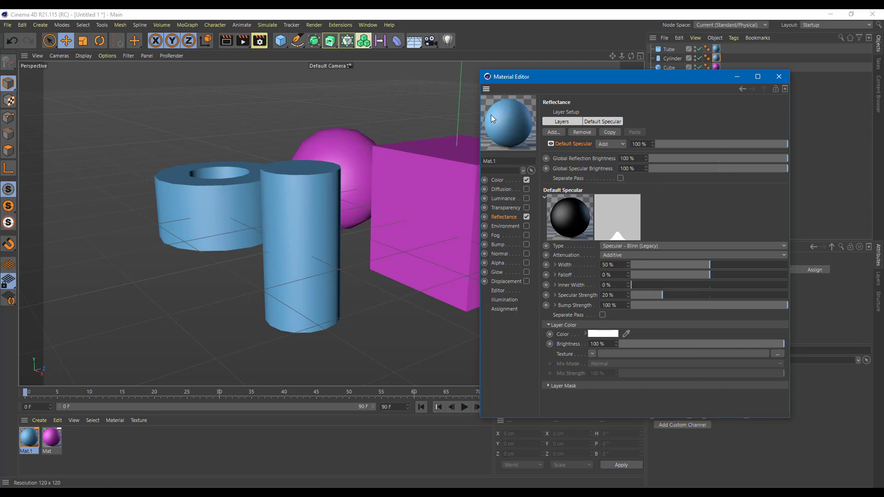
View and toggle the Environment channel, then open and enable Fog
left_click(506, 226)
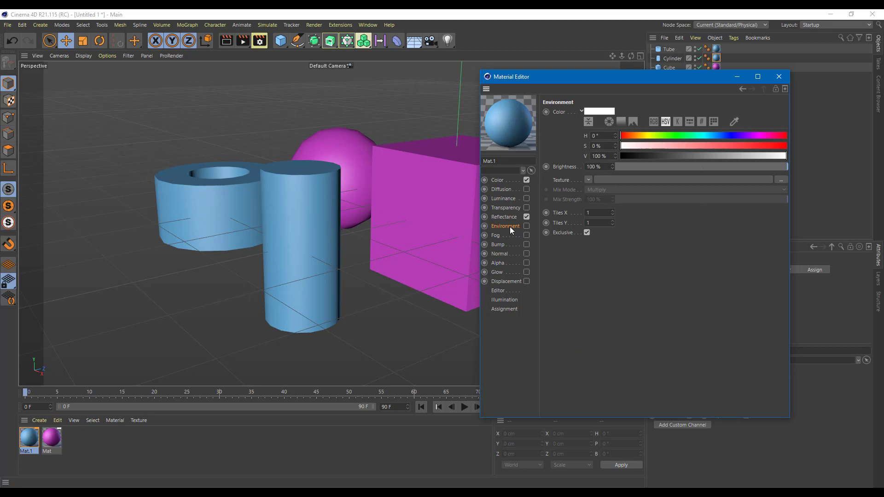
mouse_move(608, 196)
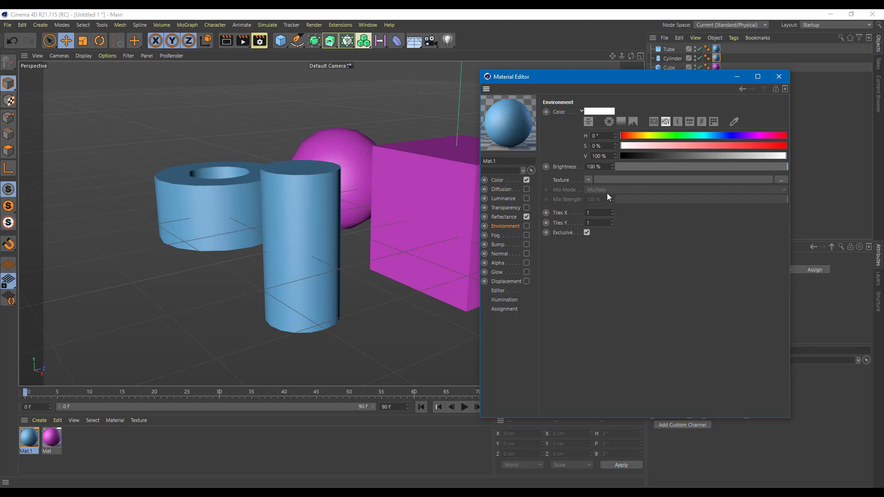
mouse_move(643, 239)
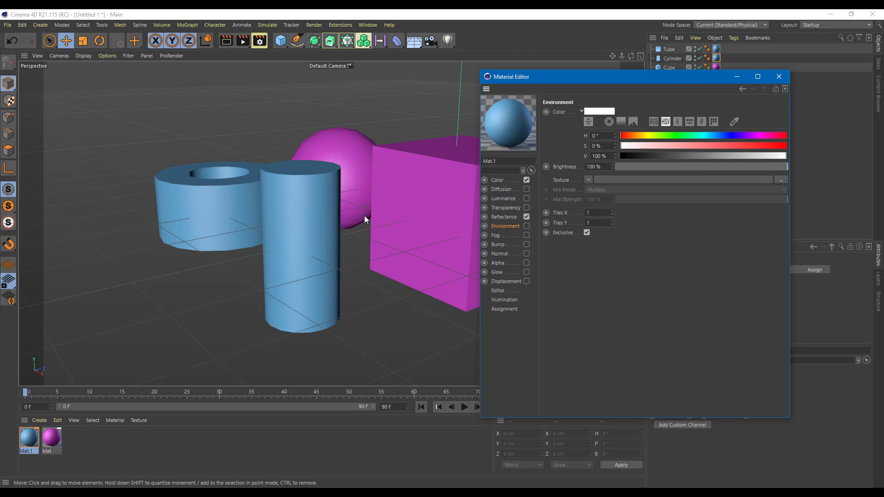
mouse_move(282, 227)
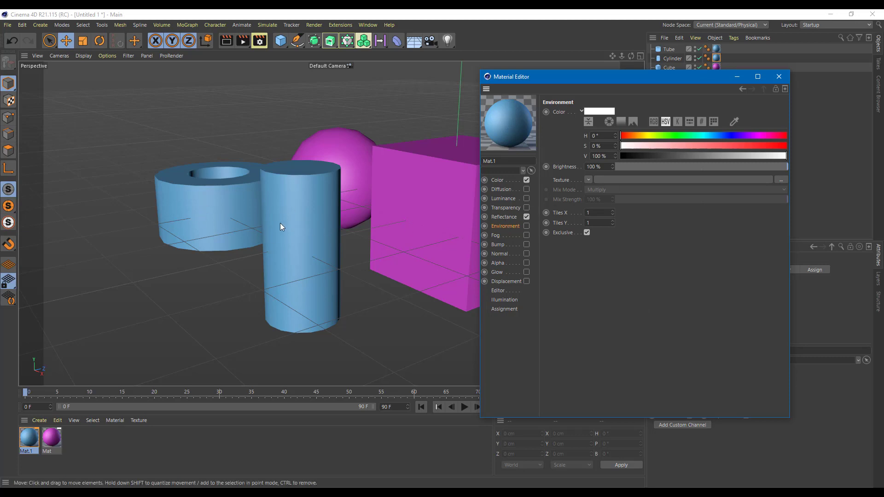
left_click(526, 226)
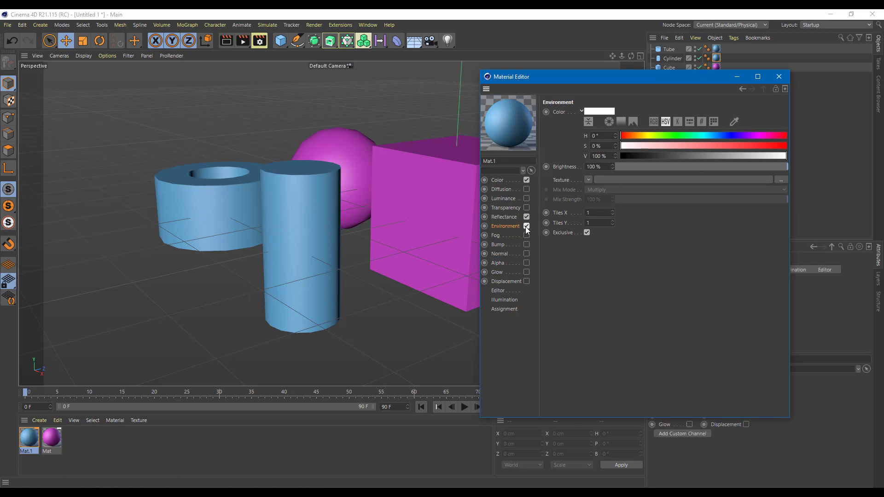
left_click(496, 235)
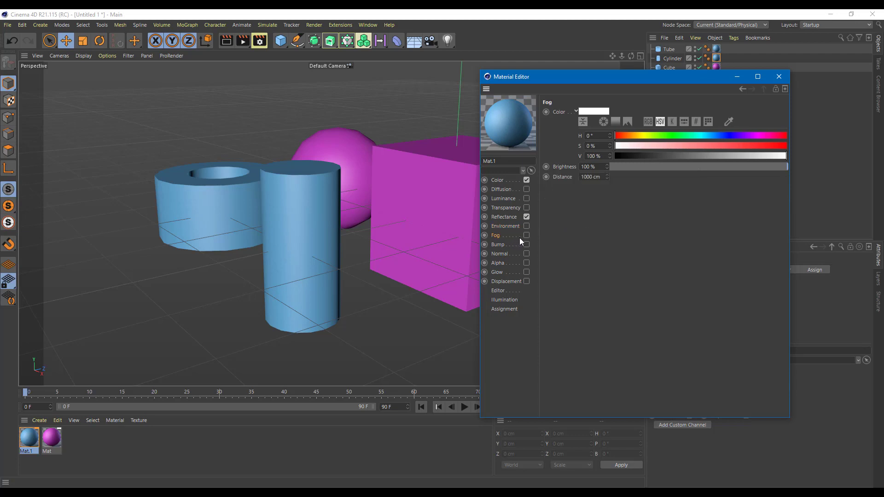
left_click(526, 235)
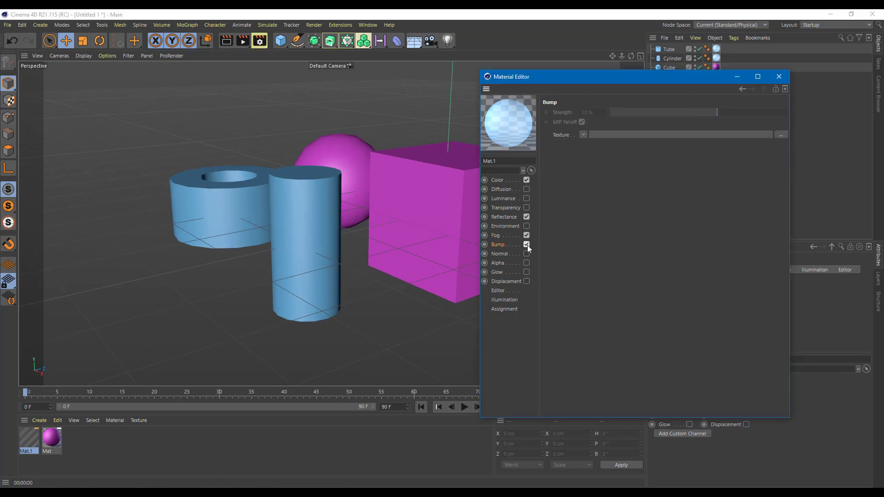
Turn Fog and Bump off on Mat.1, view Normal settings, and enable Alpha
left_click(526, 244)
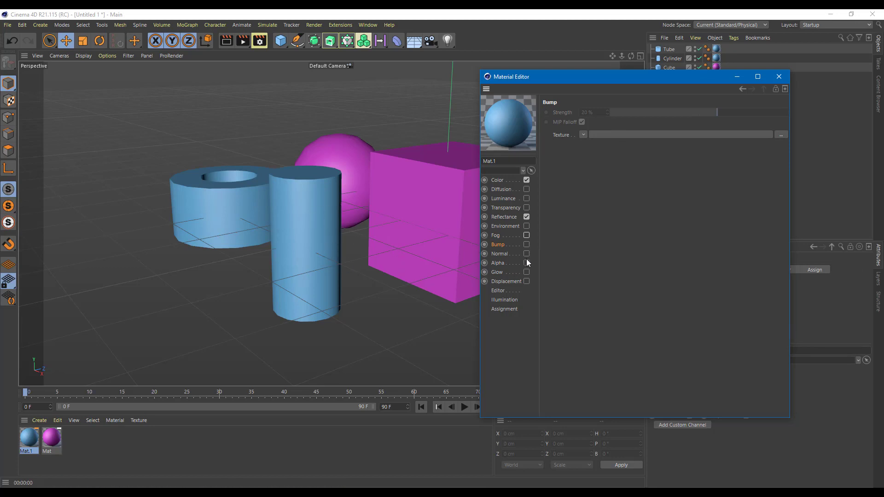
left_click(500, 253)
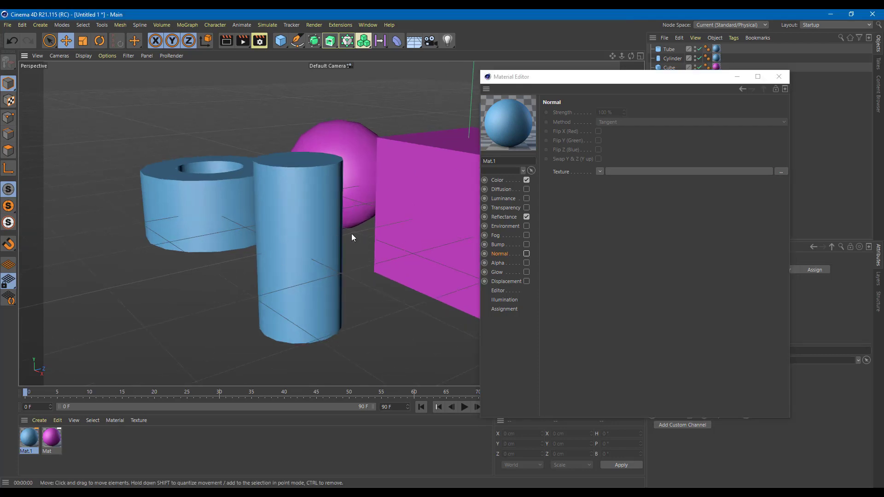
mouse_move(333, 219)
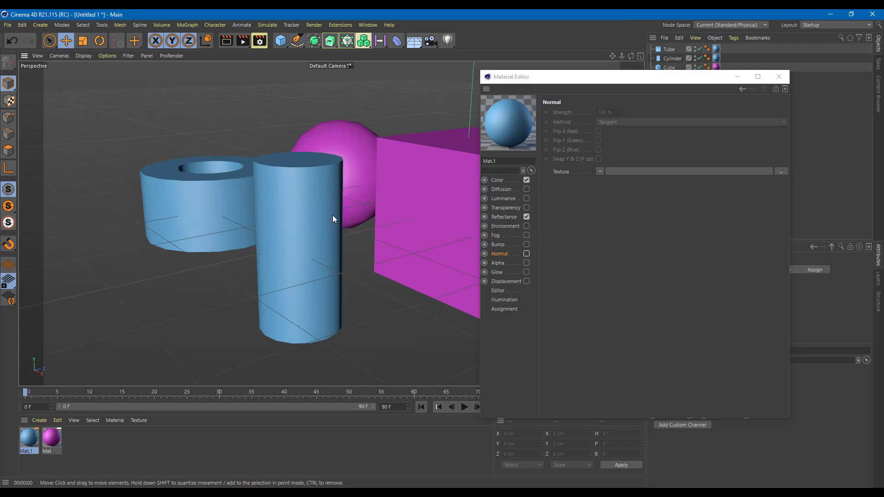
mouse_move(653, 177)
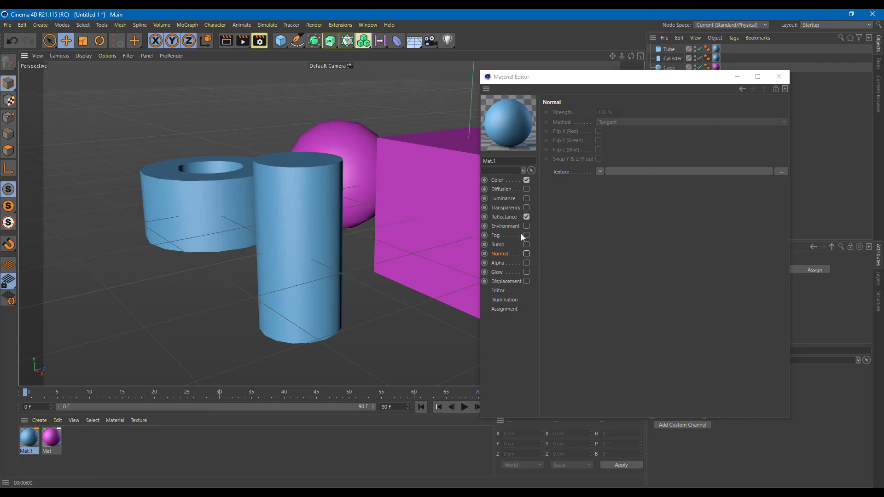
left_click(526, 263)
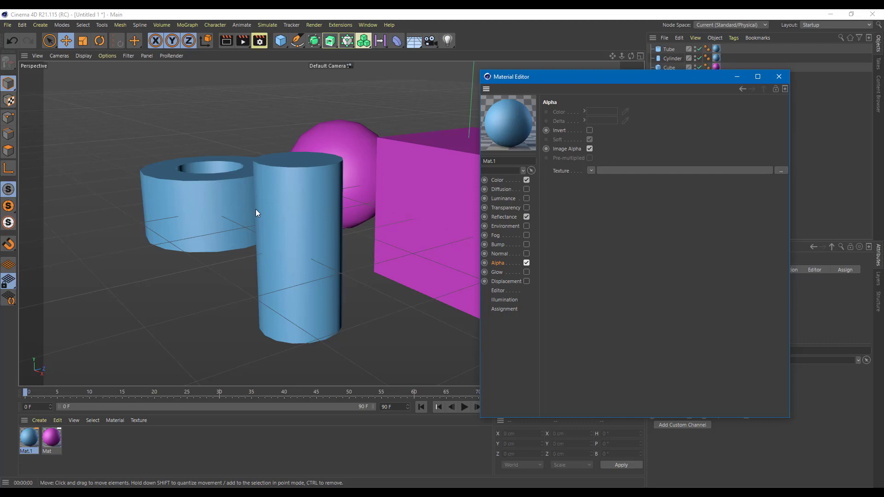
mouse_move(253, 186)
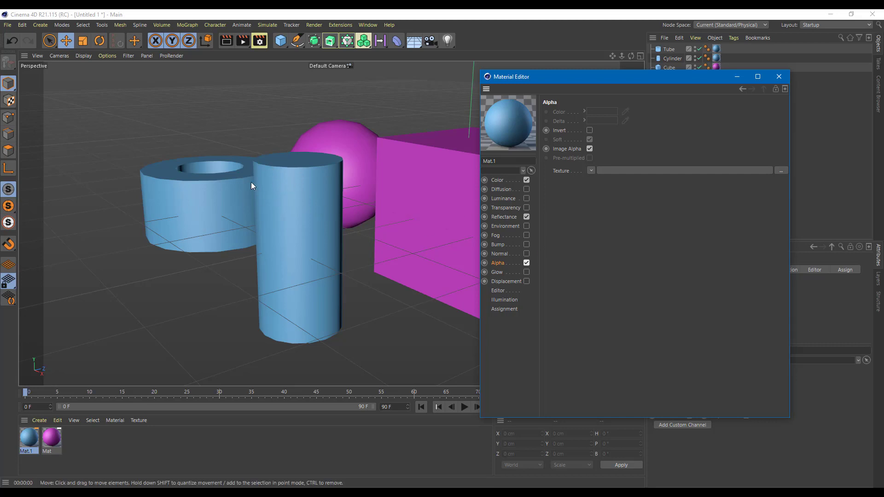
mouse_move(204, 161)
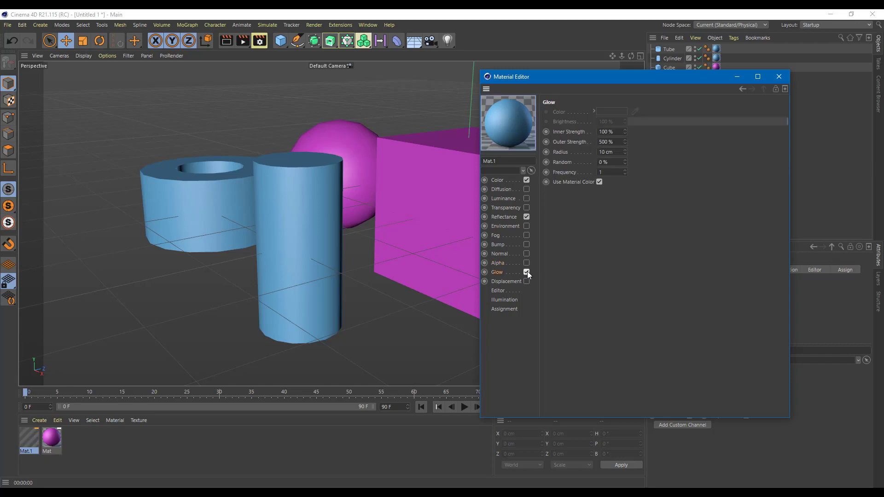
Try enabling Mat.1's Glow channel, then switch it back off
left_click(299, 243)
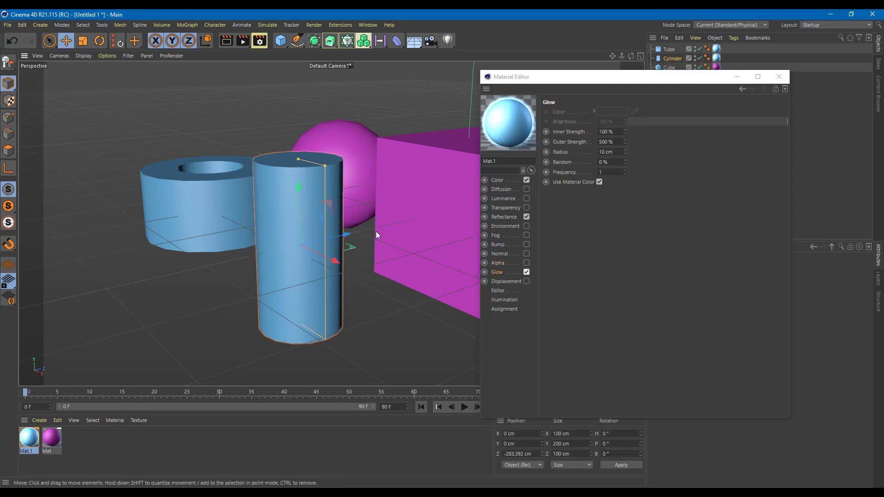
mouse_move(349, 211)
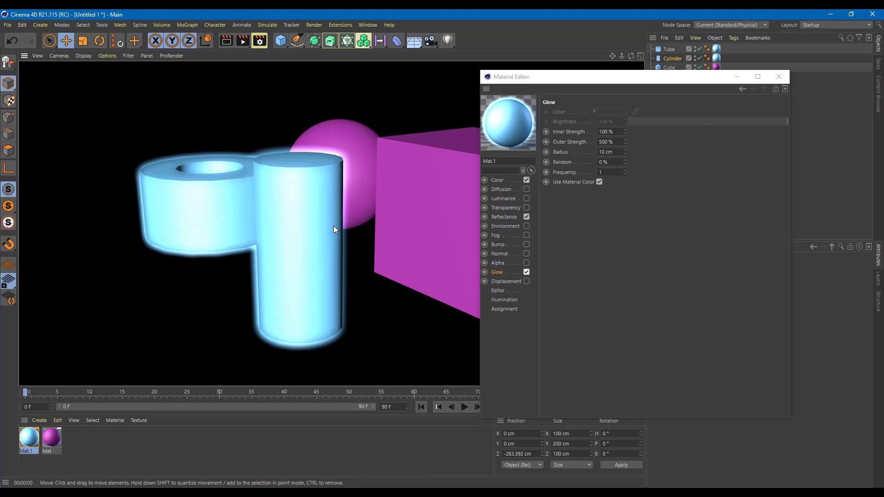
mouse_move(277, 226)
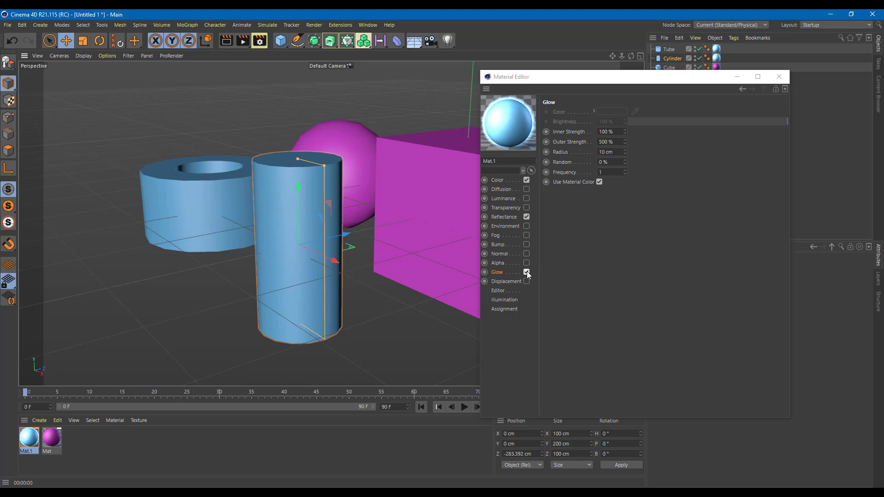
left_click(527, 281)
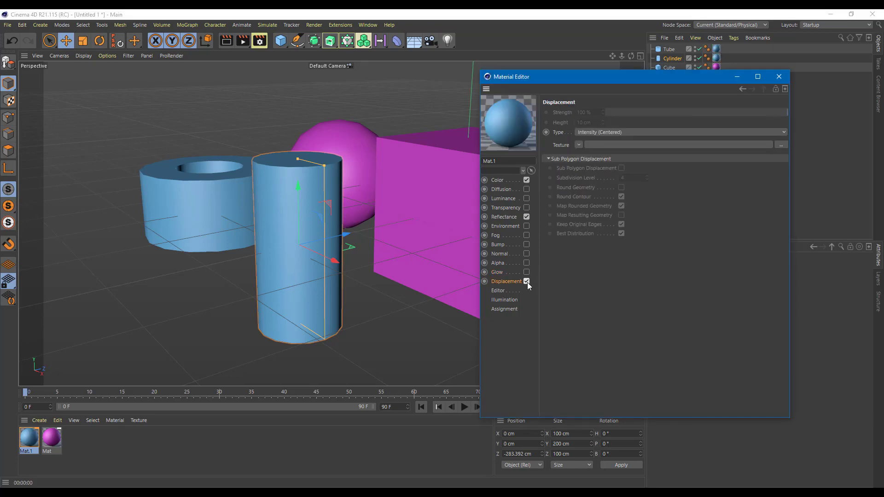
mouse_move(506, 309)
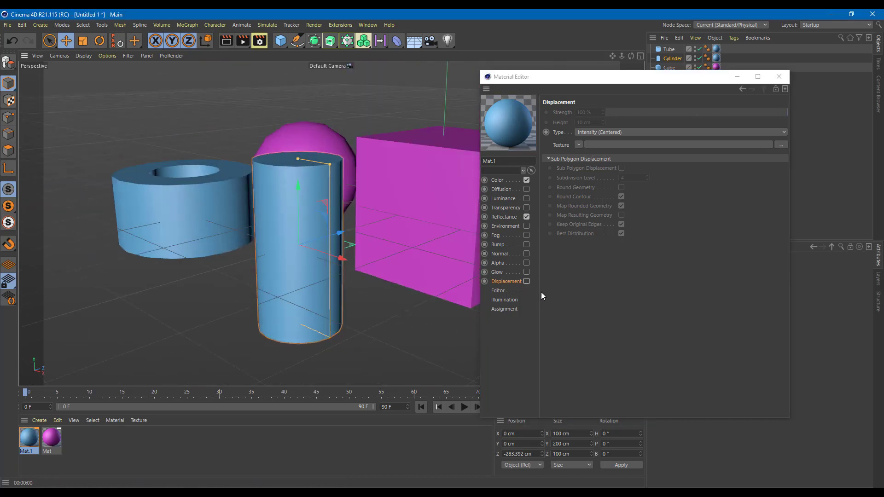
mouse_move(375, 281)
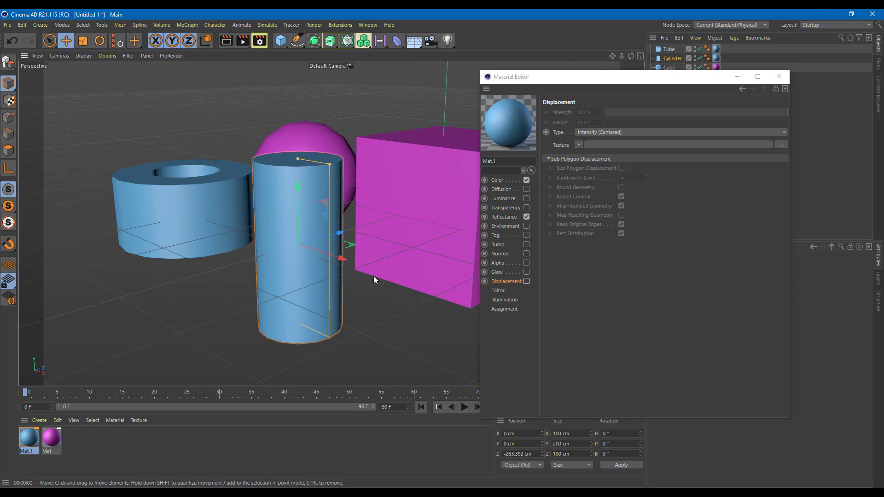
View Mat.1's Illumination settings and its assignment list showing Cylinder and Tube
left_click(504, 300)
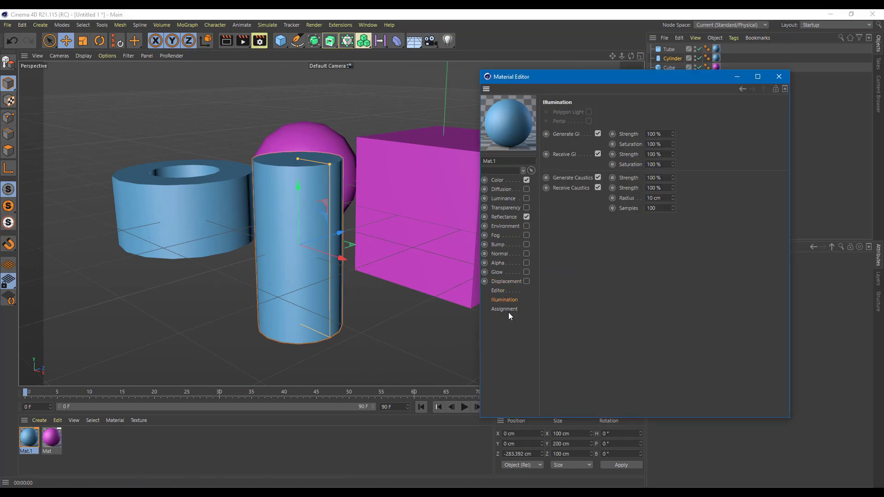
left_click(504, 309)
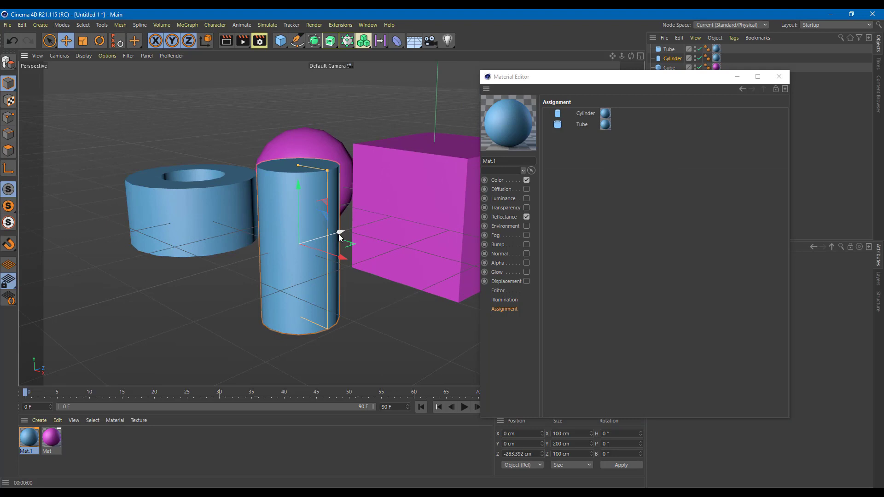